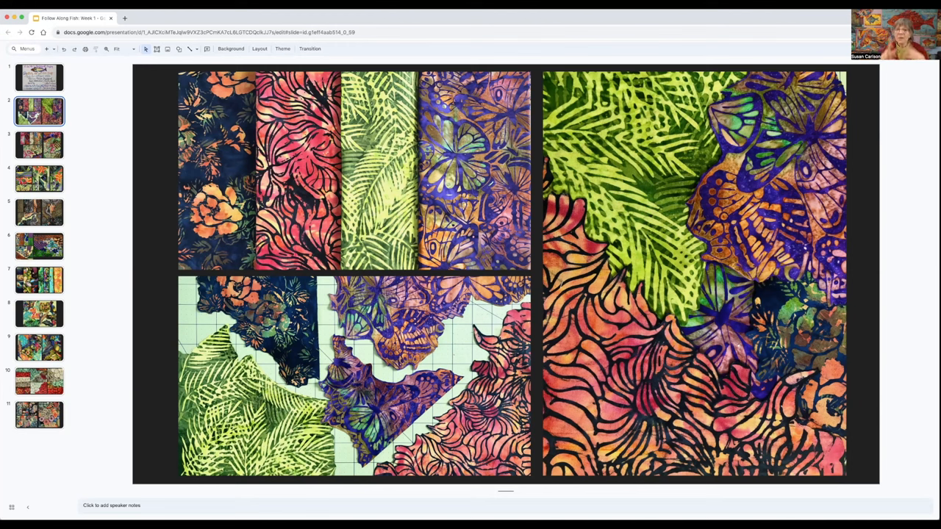
{"action": "mouse_move", "coordinate": [791, 128]}
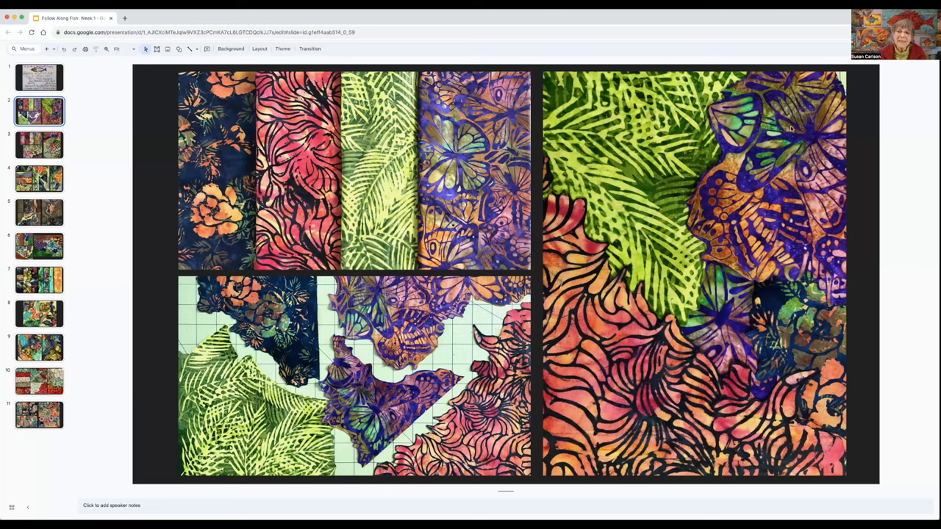
{"action": "mouse_move", "coordinate": [647, 170]}
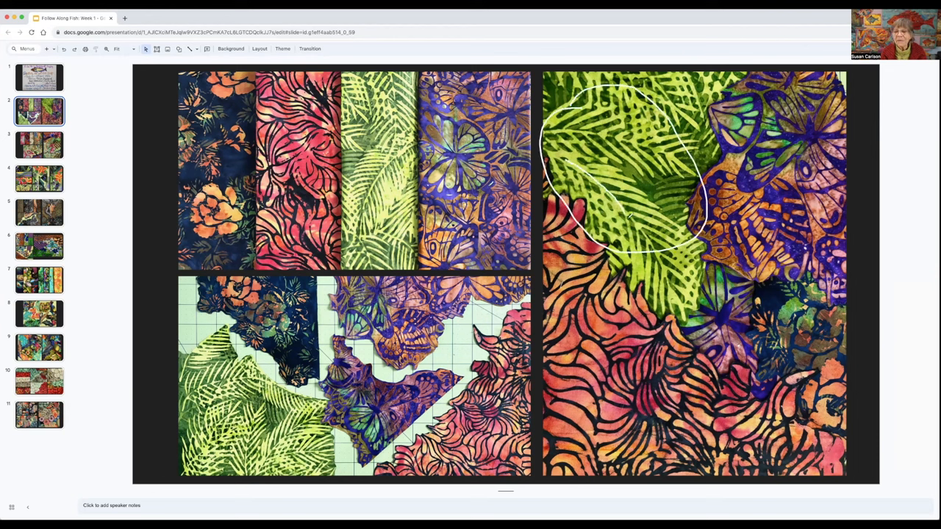
Show slide 3 with the pink, orange and green leaf-patterned fabrics and their collage
{"action": "left_click_drag", "start_coordinate": [633, 214], "coordinate": [676, 320]}
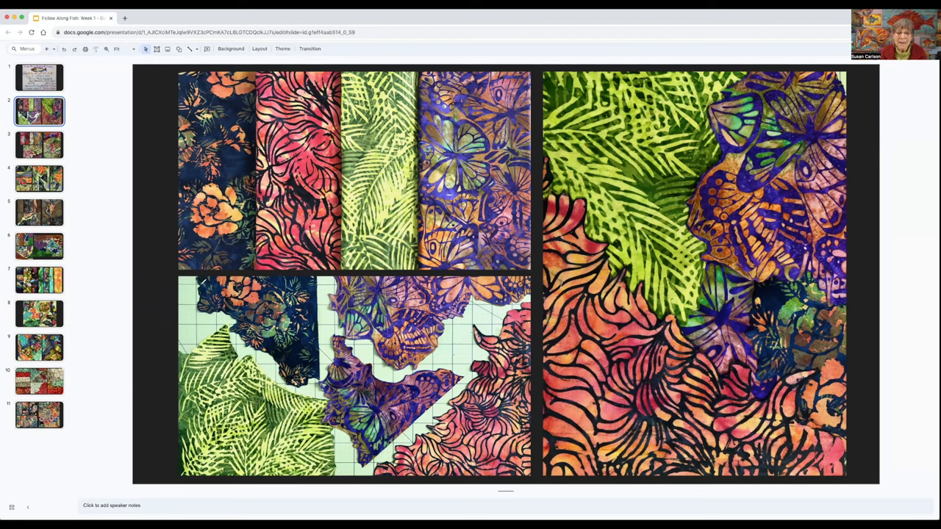
{"action": "mouse_move", "coordinate": [194, 302]}
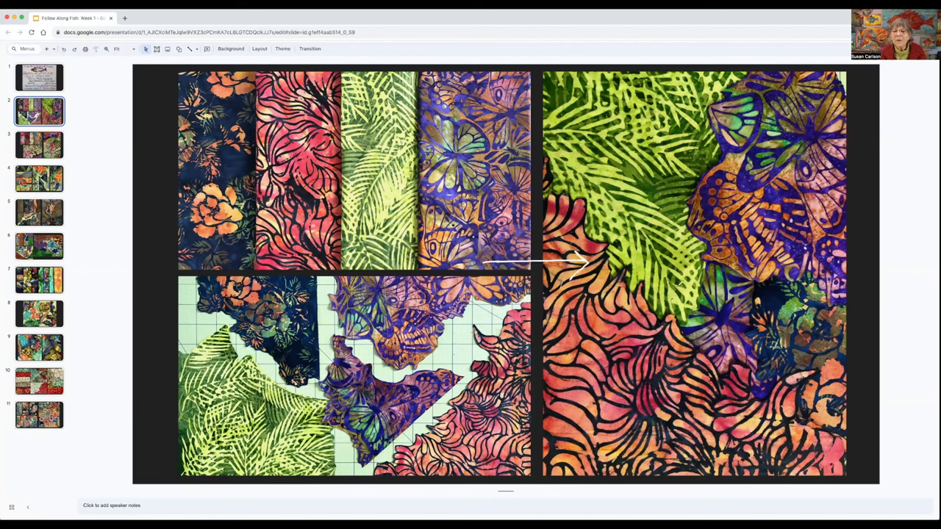
{"action": "mouse_move", "coordinate": [850, 280]}
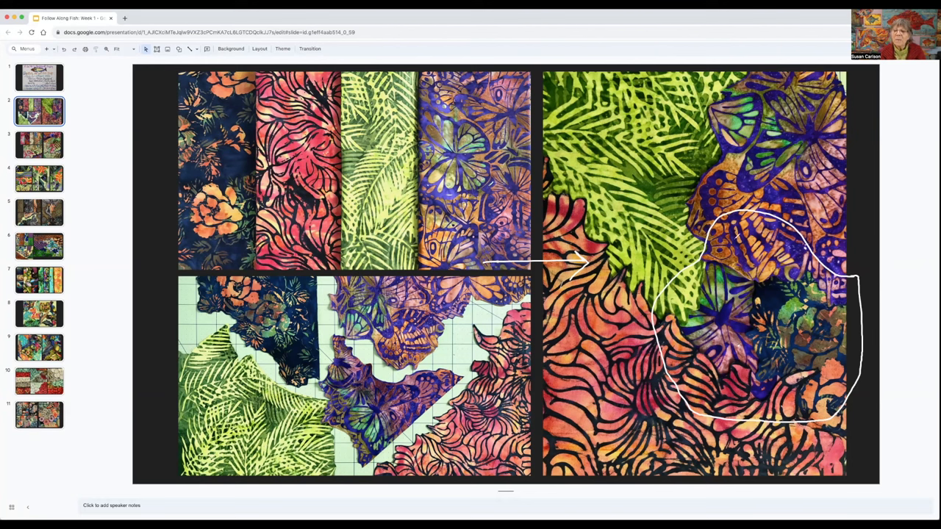
{"action": "mouse_move", "coordinate": [782, 304]}
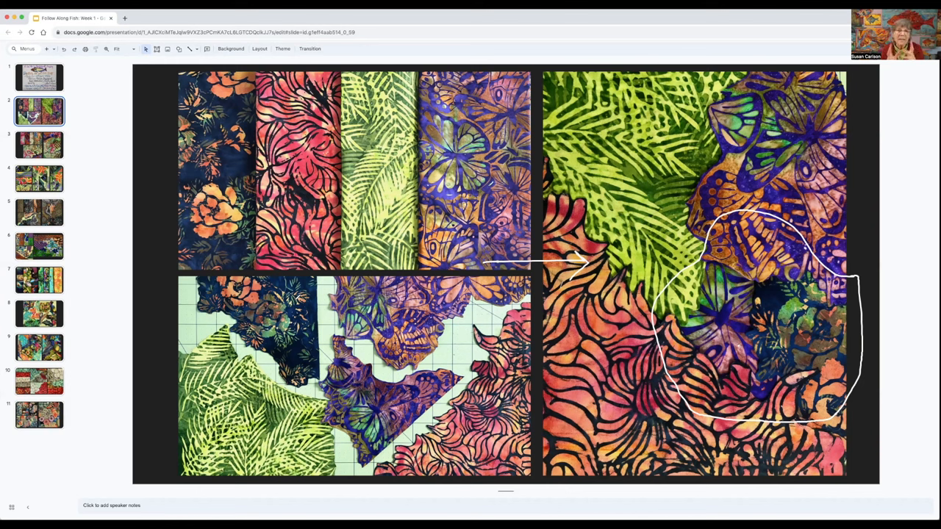
{"action": "mouse_move", "coordinate": [83, 241]}
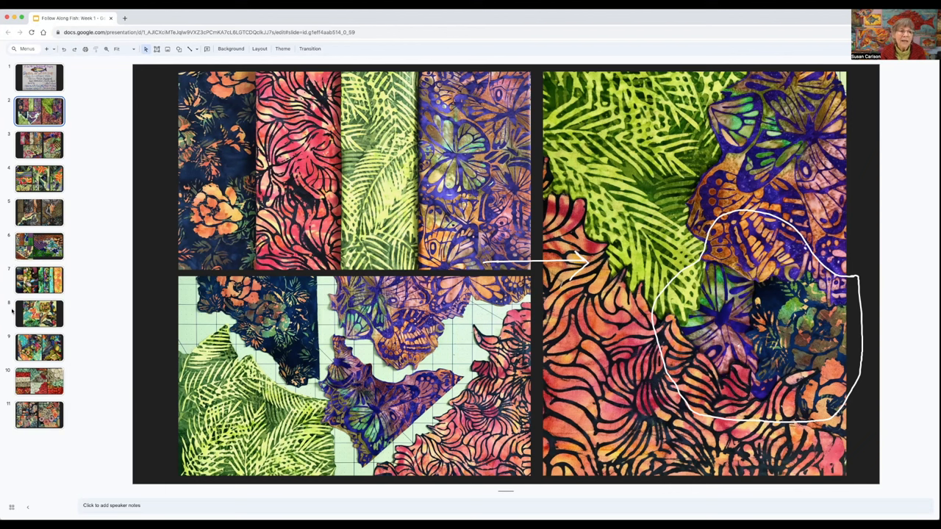
{"action": "mouse_move", "coordinate": [106, 315]}
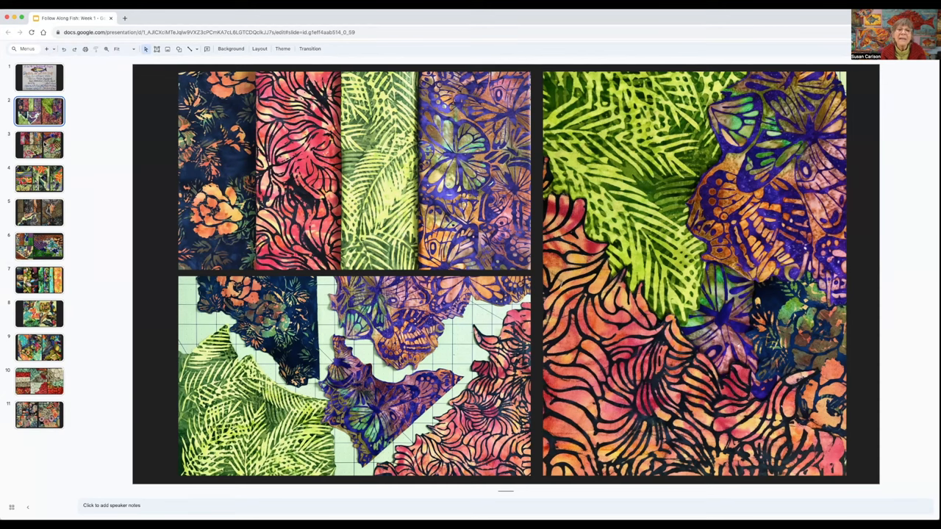
{"action": "left_click", "coordinate": [40, 145]}
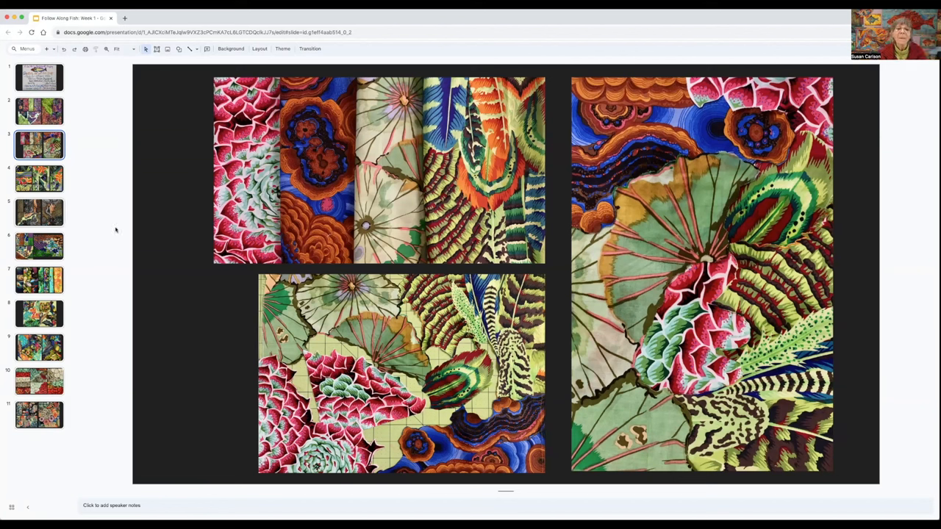
{"action": "mouse_move", "coordinate": [164, 218]}
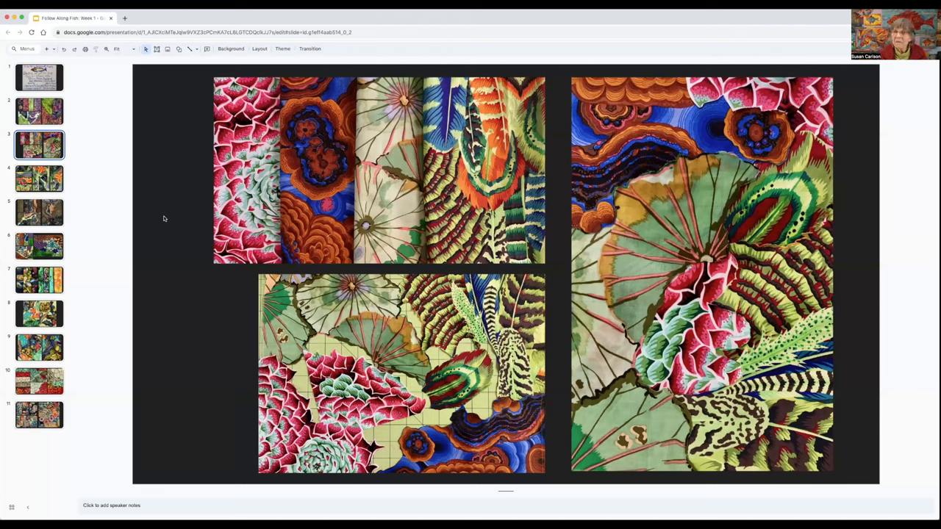
{"action": "mouse_move", "coordinate": [205, 265]}
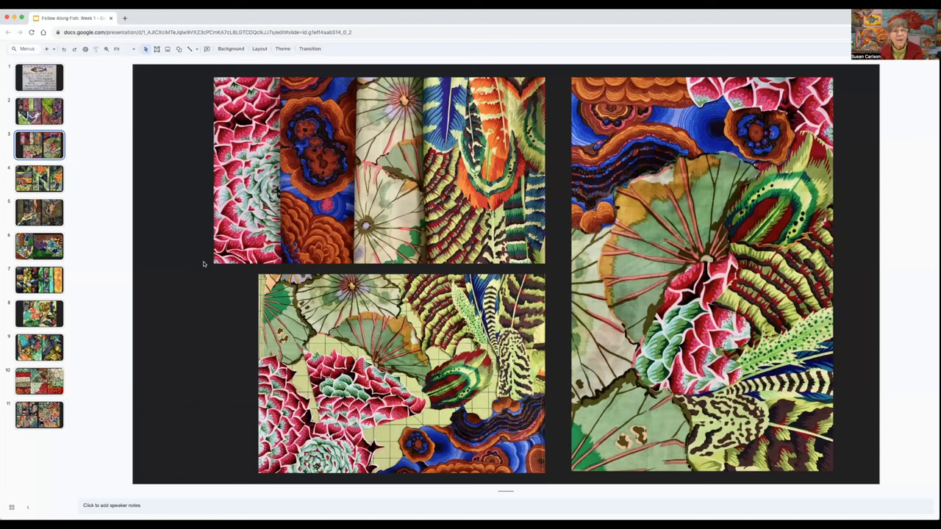
{"action": "mouse_move", "coordinate": [365, 355]}
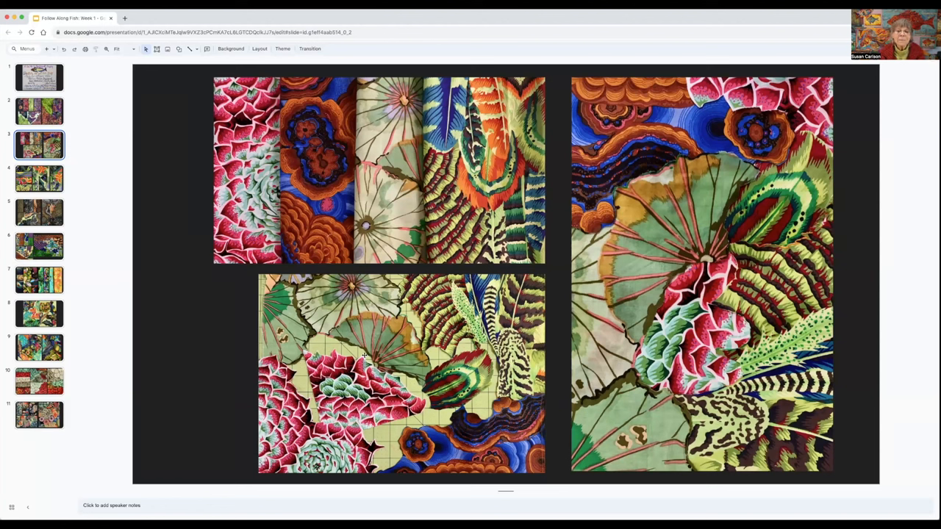
{"action": "mouse_move", "coordinate": [166, 268]}
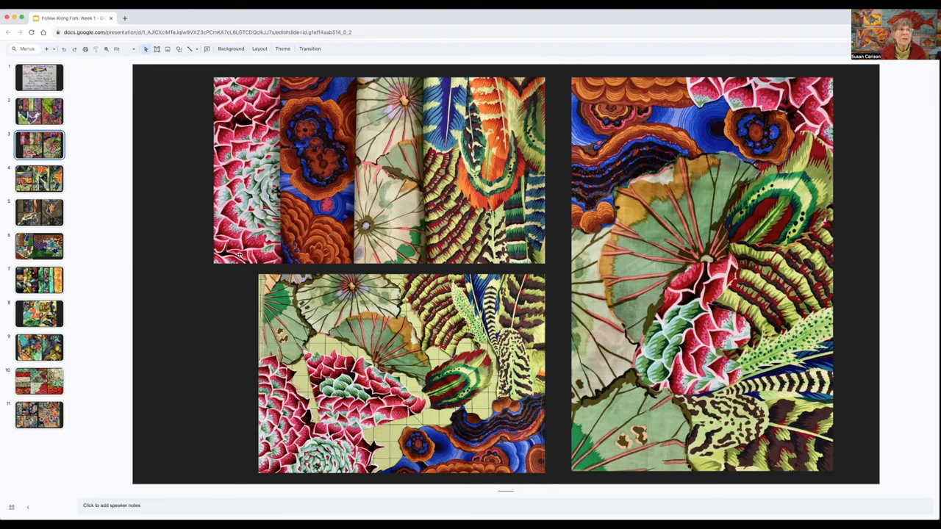
{"action": "mouse_move", "coordinate": [188, 135]}
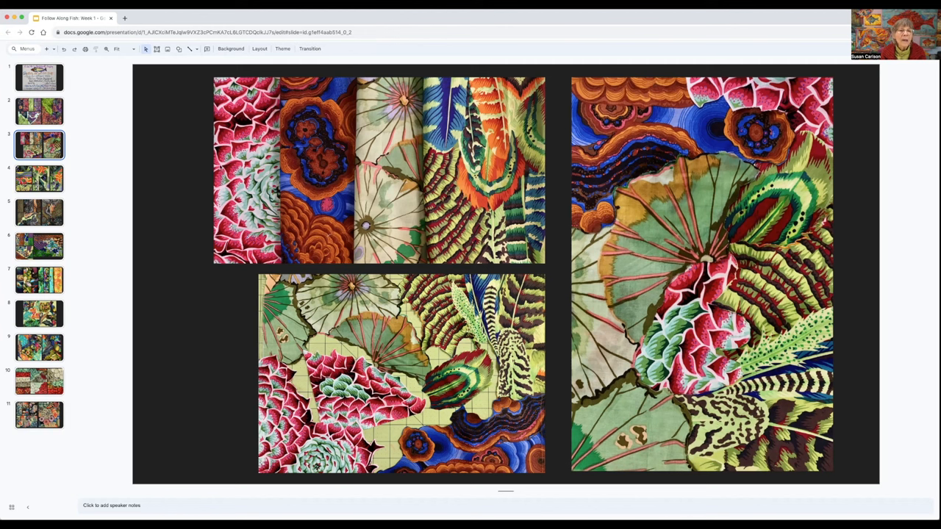
{"action": "left_click_drag", "start_coordinate": [156, 164], "coordinate": [236, 163]}
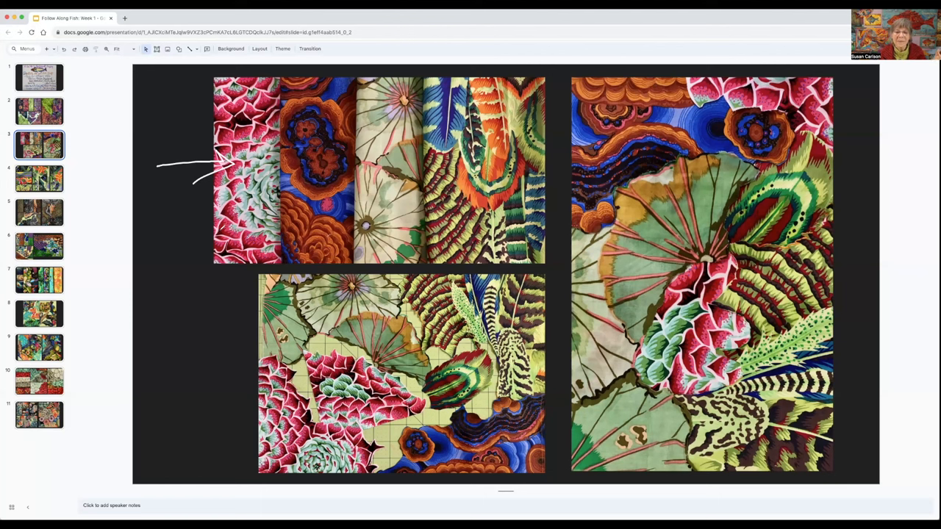
{"action": "left_click_drag", "start_coordinate": [383, 150], "coordinate": [419, 264]}
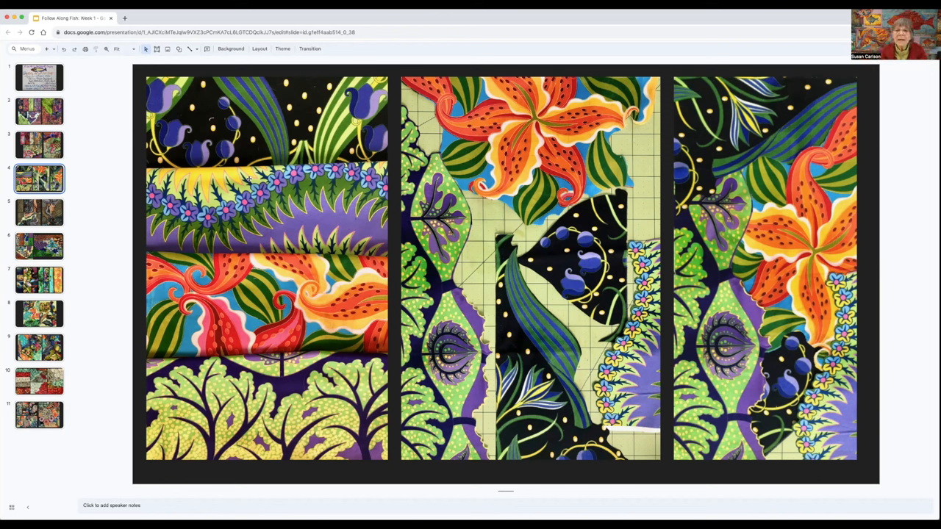
{"action": "mouse_move", "coordinate": [244, 159]}
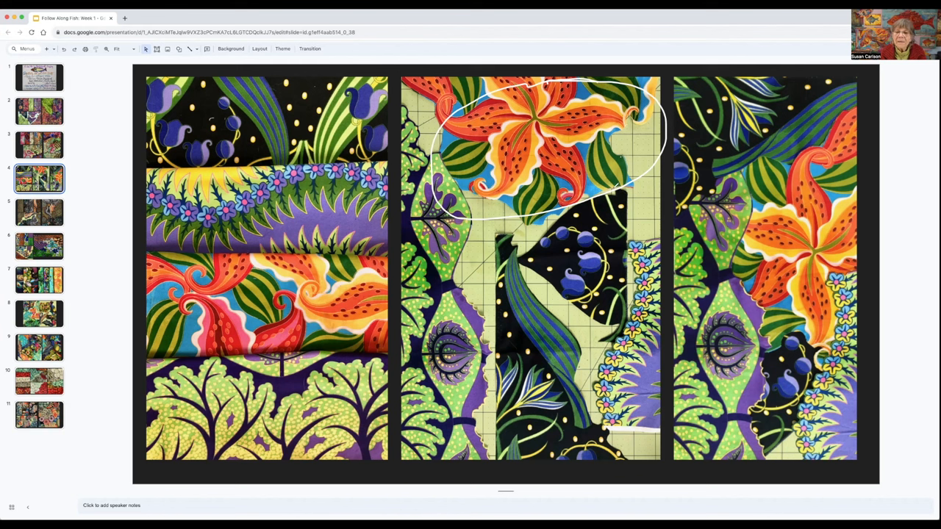
{"action": "mouse_move", "coordinate": [132, 203]}
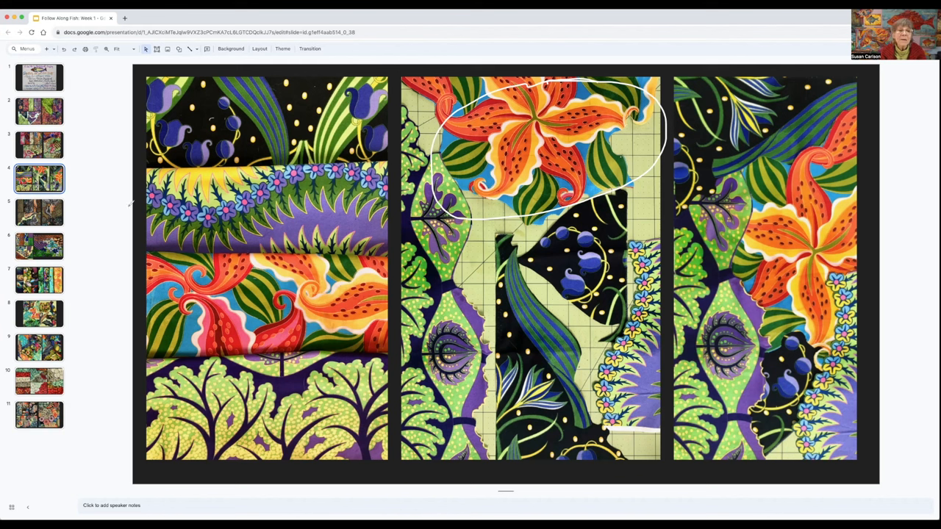
Show the slide with orange lily, bluebell and leafy fabric cuts on the grid mat
{"action": "left_click_drag", "start_coordinate": [130, 203], "coordinate": [250, 209]}
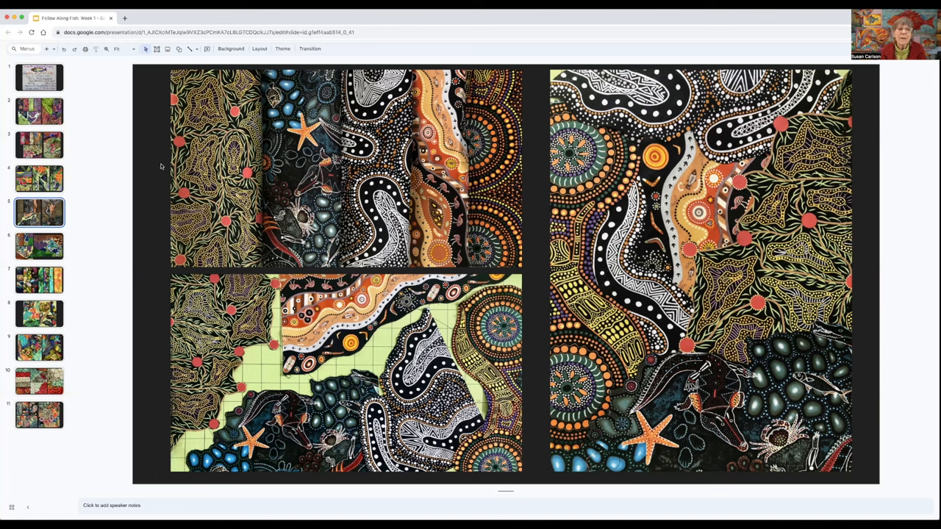
{"action": "mouse_move", "coordinate": [163, 170]}
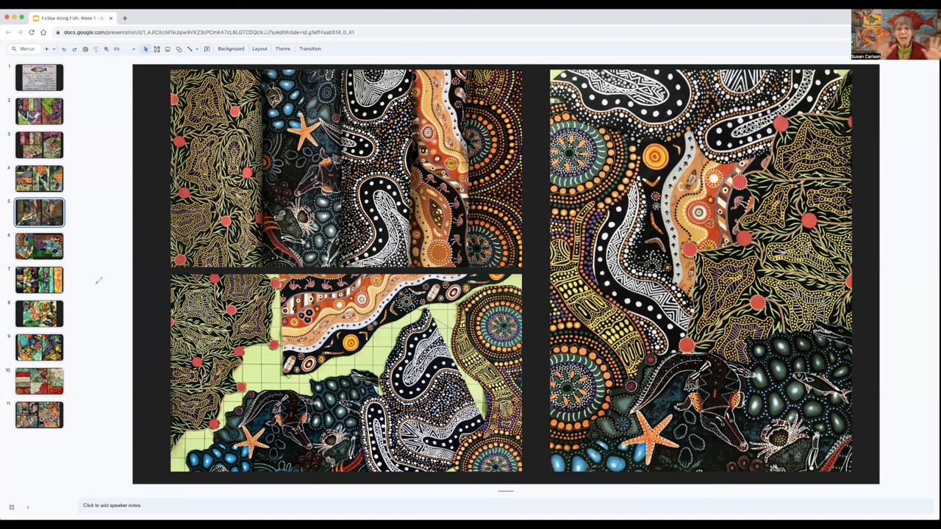
{"action": "mouse_move", "coordinate": [91, 281]}
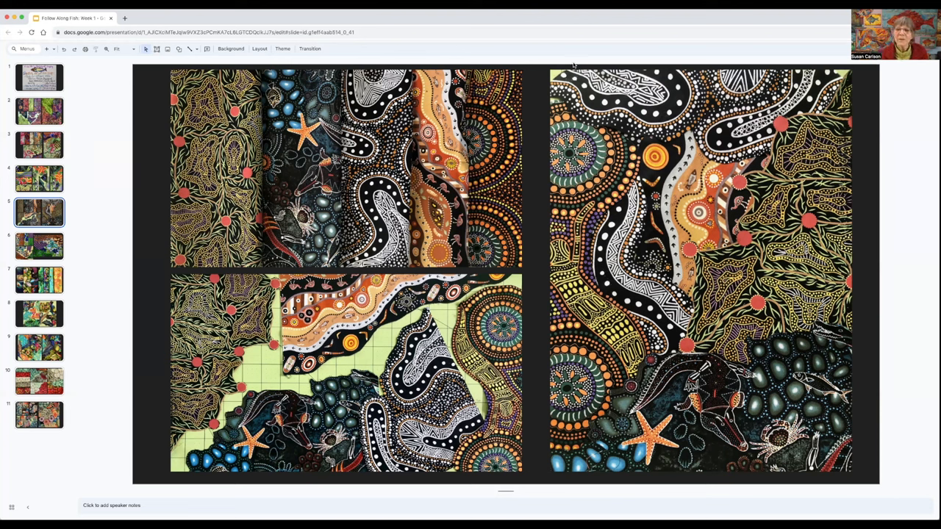
{"action": "mouse_move", "coordinate": [56, 250]}
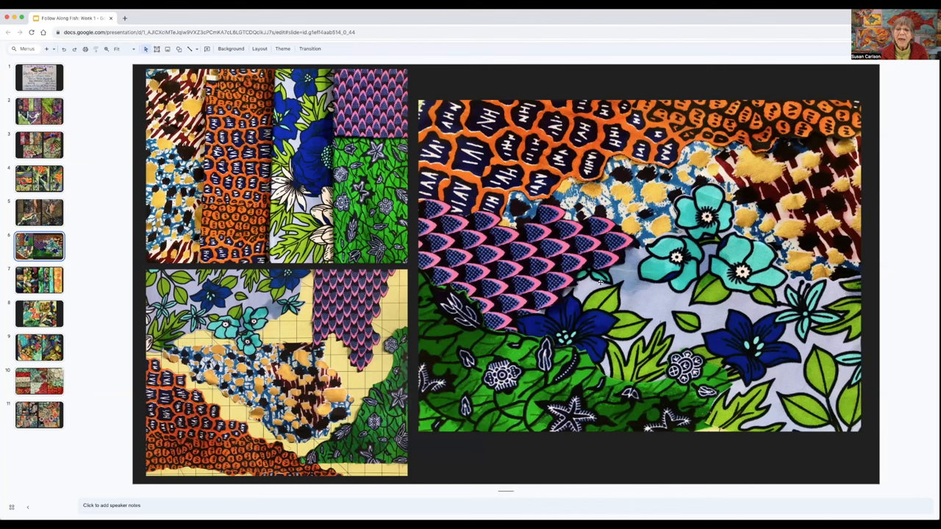
{"action": "mouse_move", "coordinate": [590, 277]}
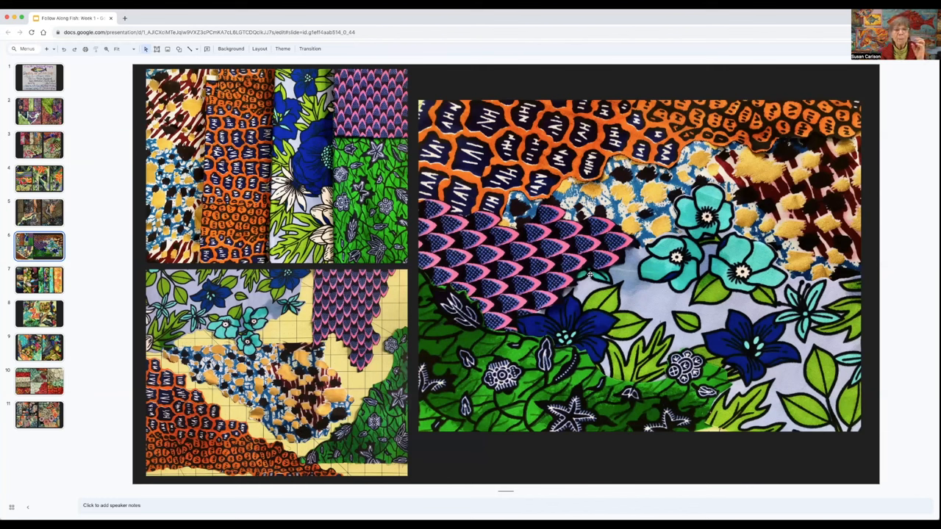
{"action": "mouse_move", "coordinate": [586, 61]}
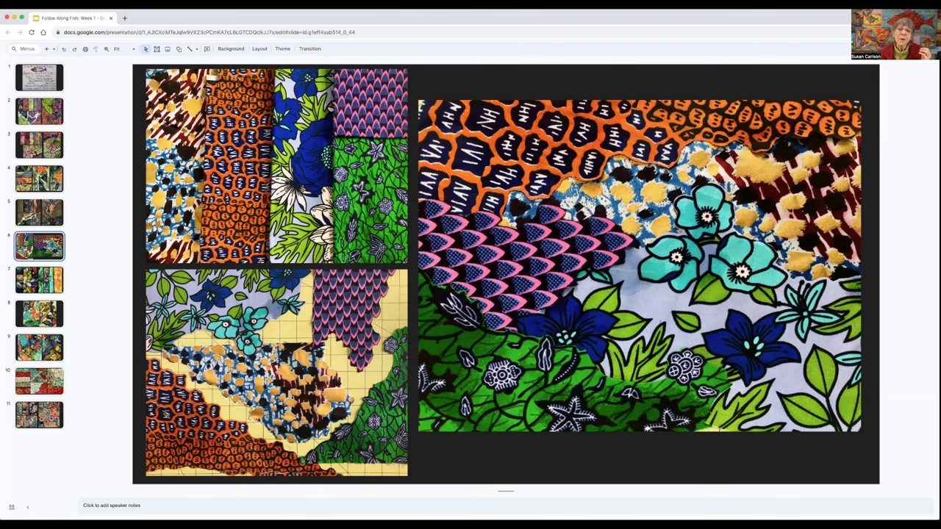
{"action": "mouse_move", "coordinate": [535, 58]}
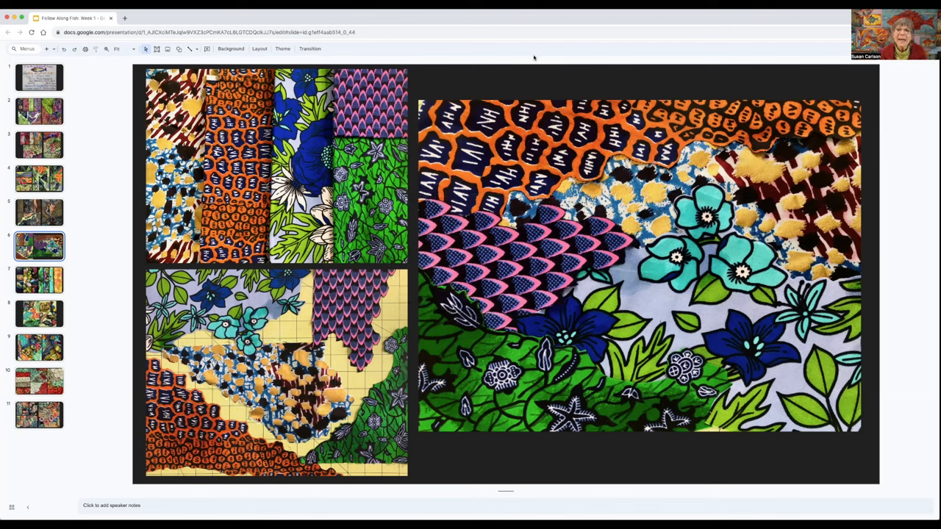
{"action": "mouse_move", "coordinate": [575, 60]}
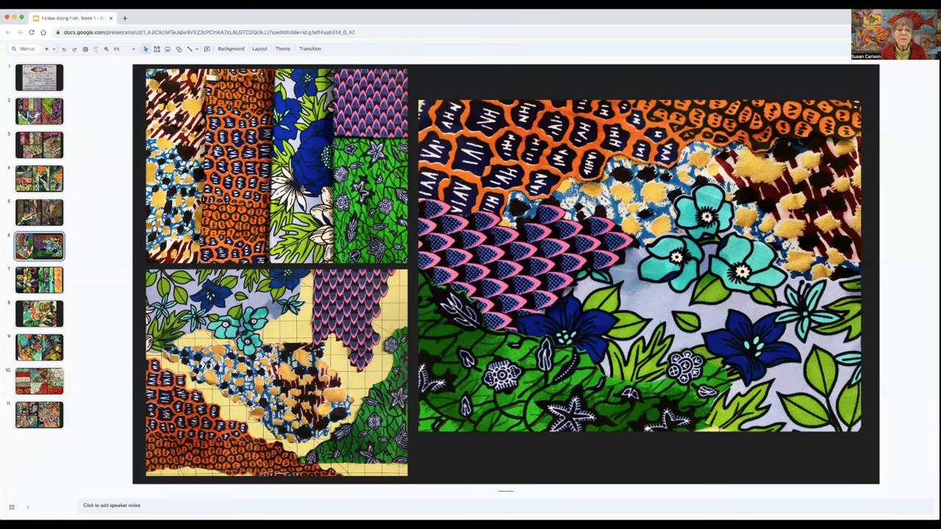
Show the slide of folded fabric strips with birds, tropical leaves and scissors, then the next
{"action": "left_click", "coordinate": [40, 280]}
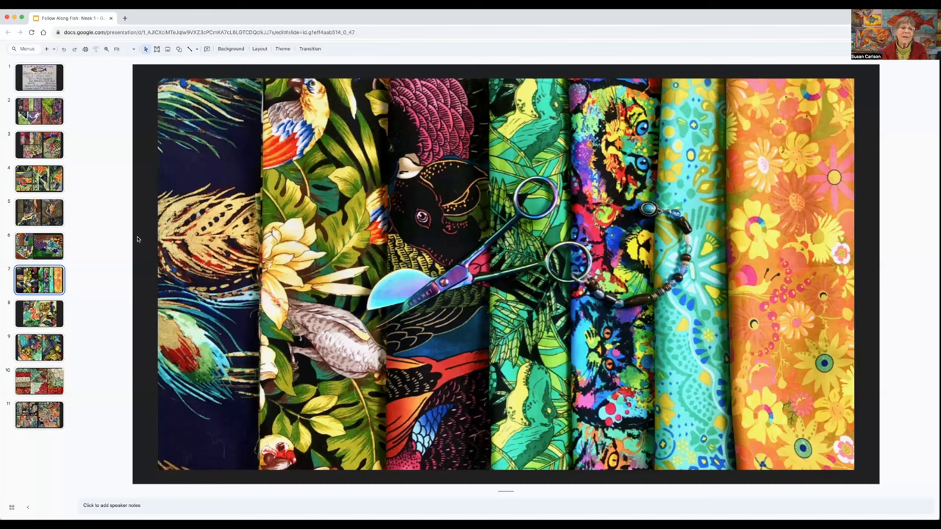
{"action": "left_click", "coordinate": [40, 315]}
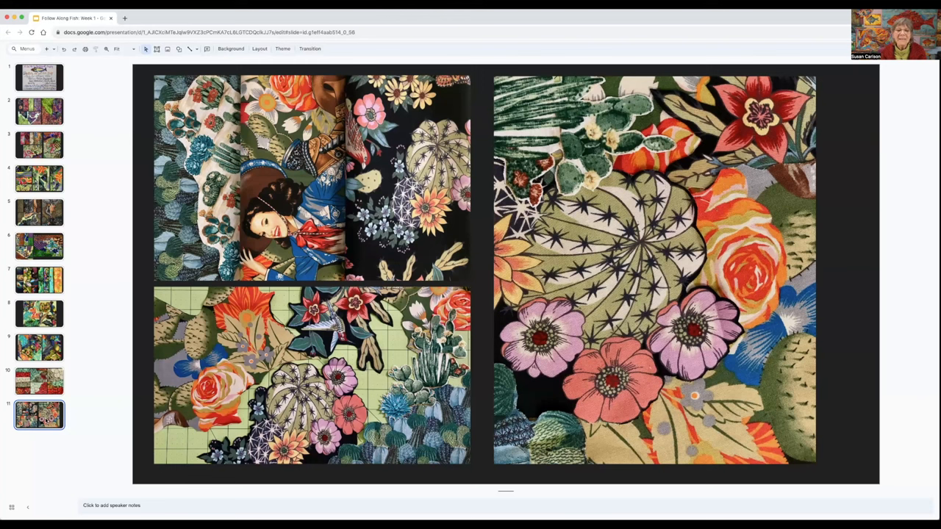
{"action": "mouse_move", "coordinate": [47, 459]}
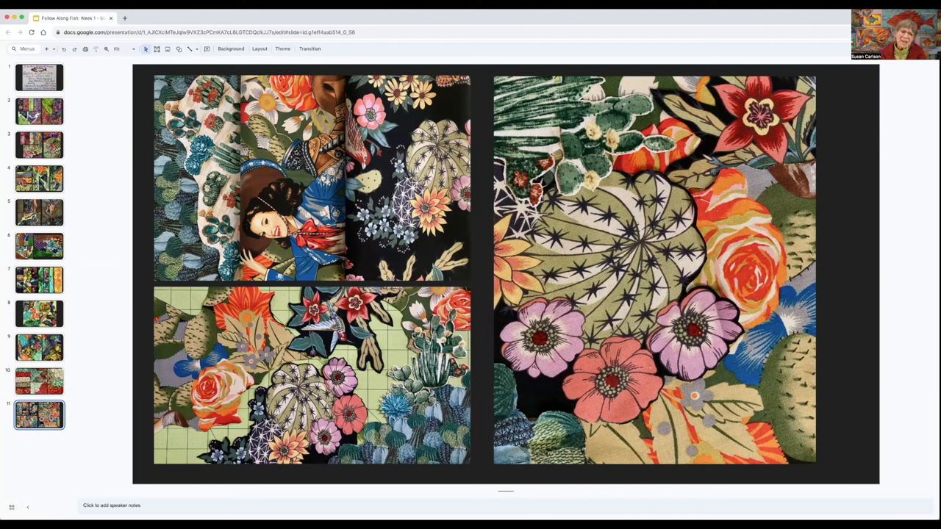
{"action": "mouse_move", "coordinate": [572, 65]}
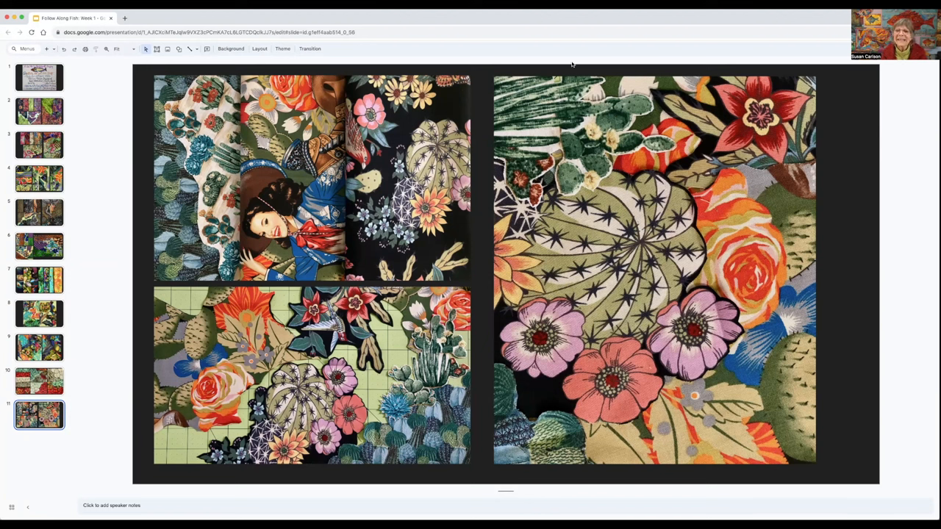
{"action": "mouse_move", "coordinate": [634, 179]}
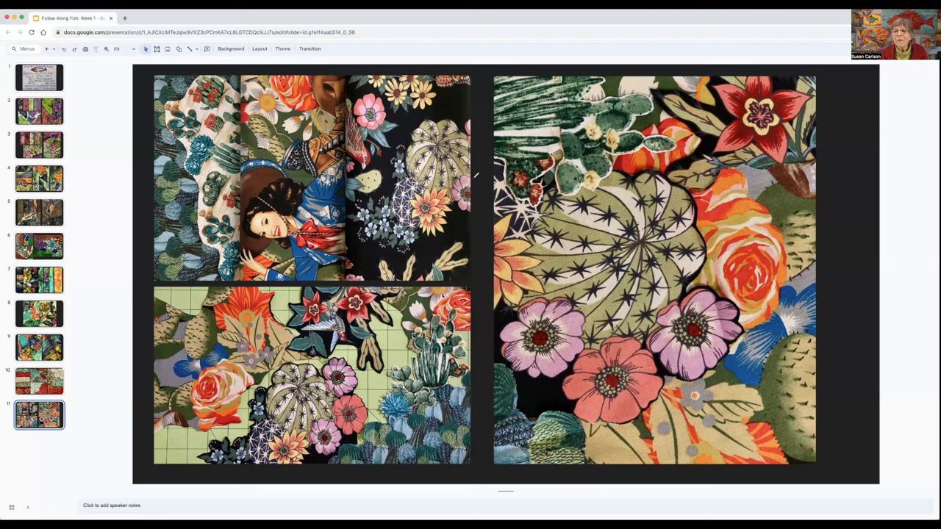
{"action": "mouse_move", "coordinate": [774, 218]}
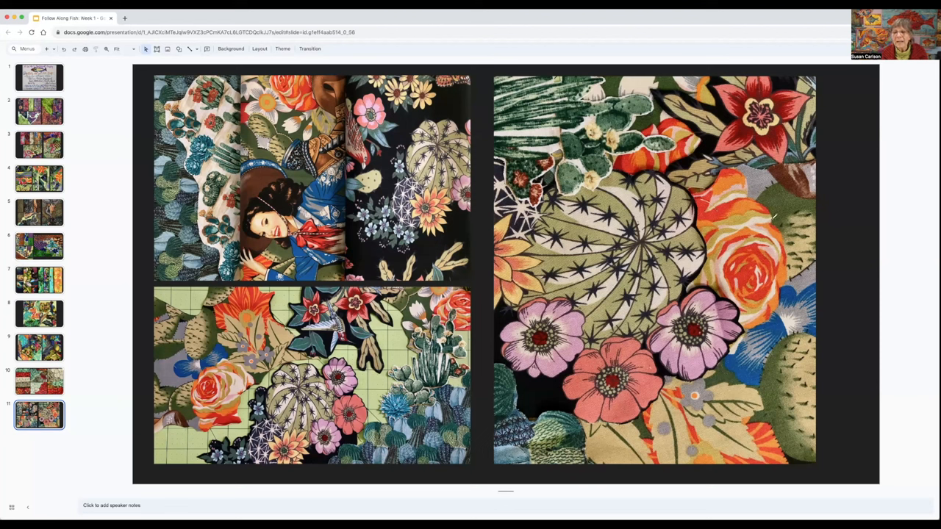
{"action": "mouse_move", "coordinate": [678, 338]}
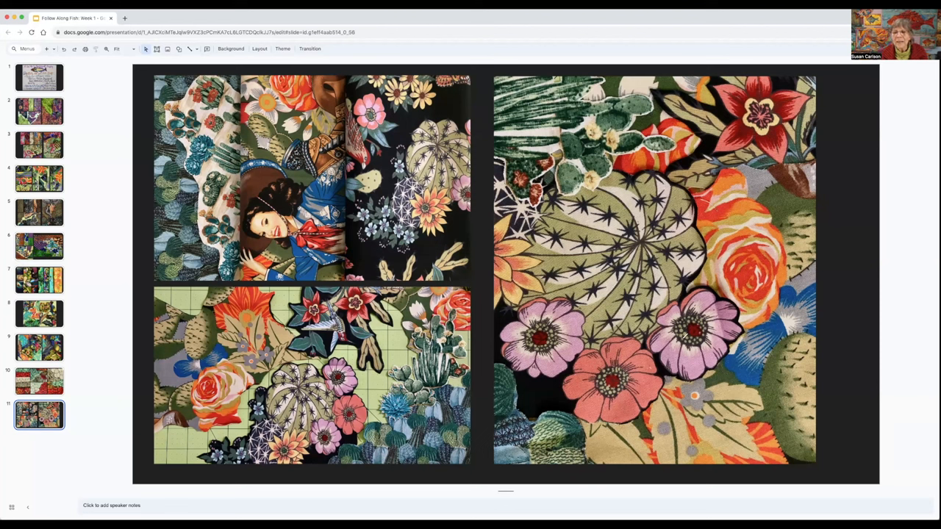